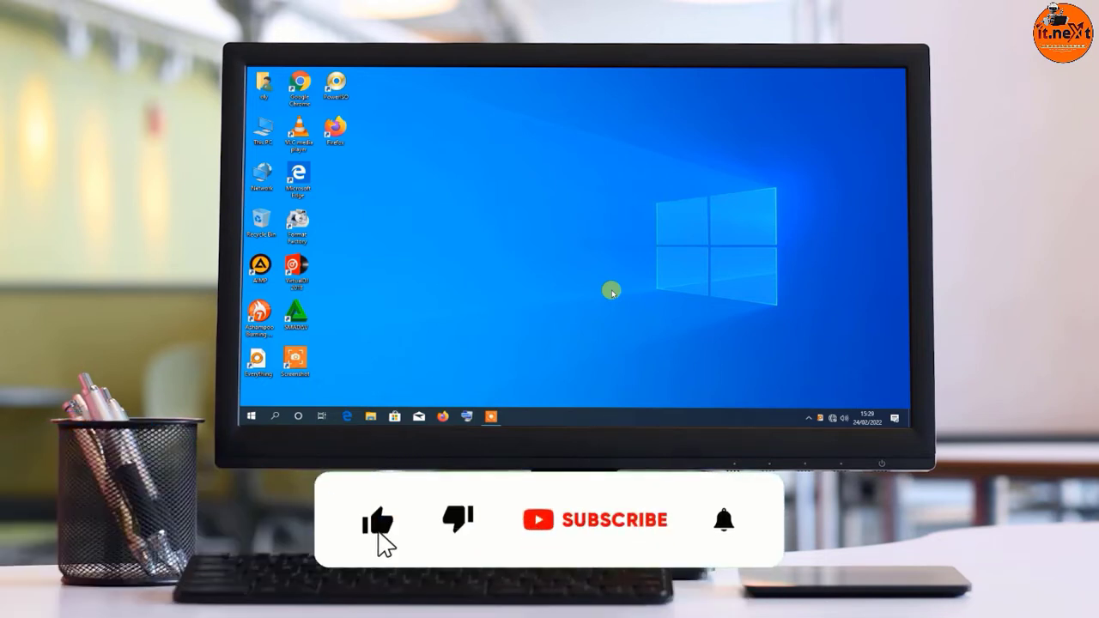
- Trigger a screen snip with the Windows+Shift+S shortcut on On-Screen Keyboard
click(594, 522)
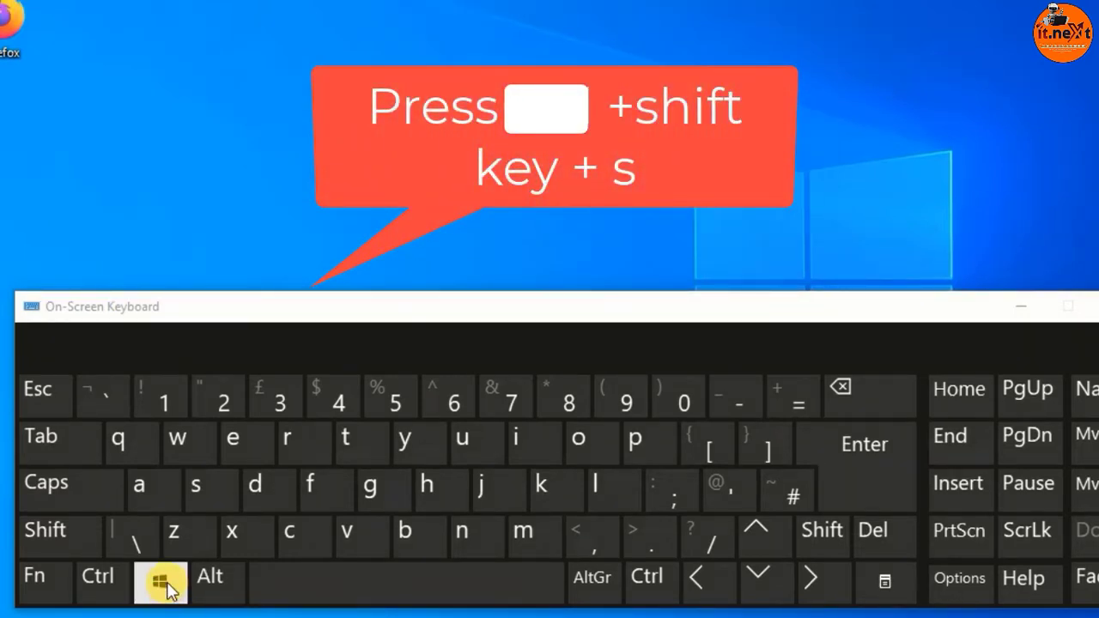
click(160, 581)
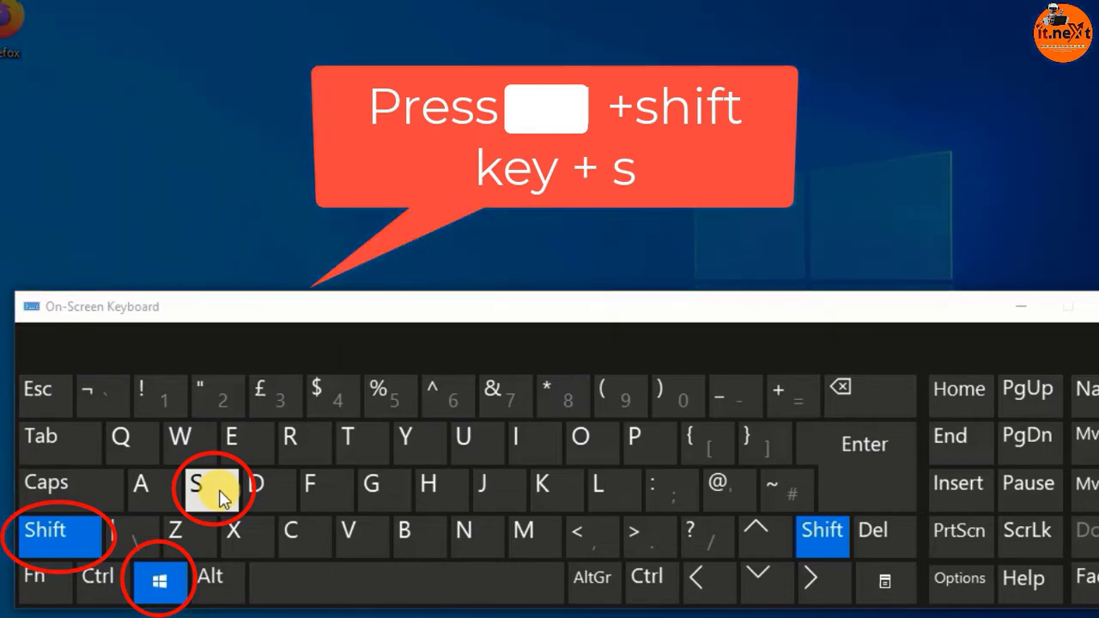
click(198, 487)
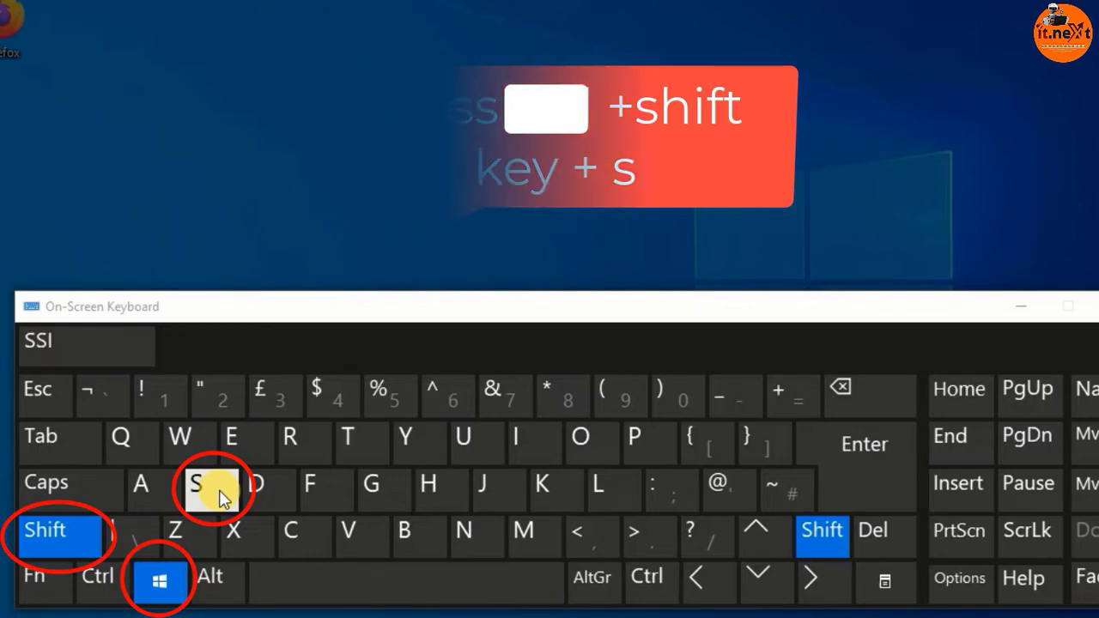
click(206, 483)
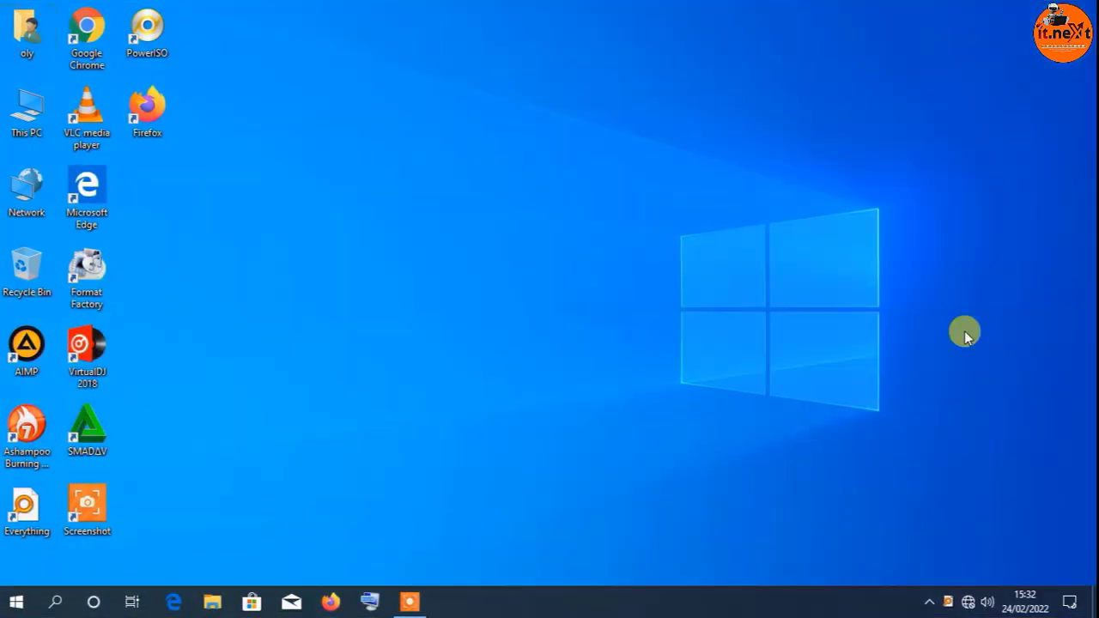
mouse_move(1090, 588)
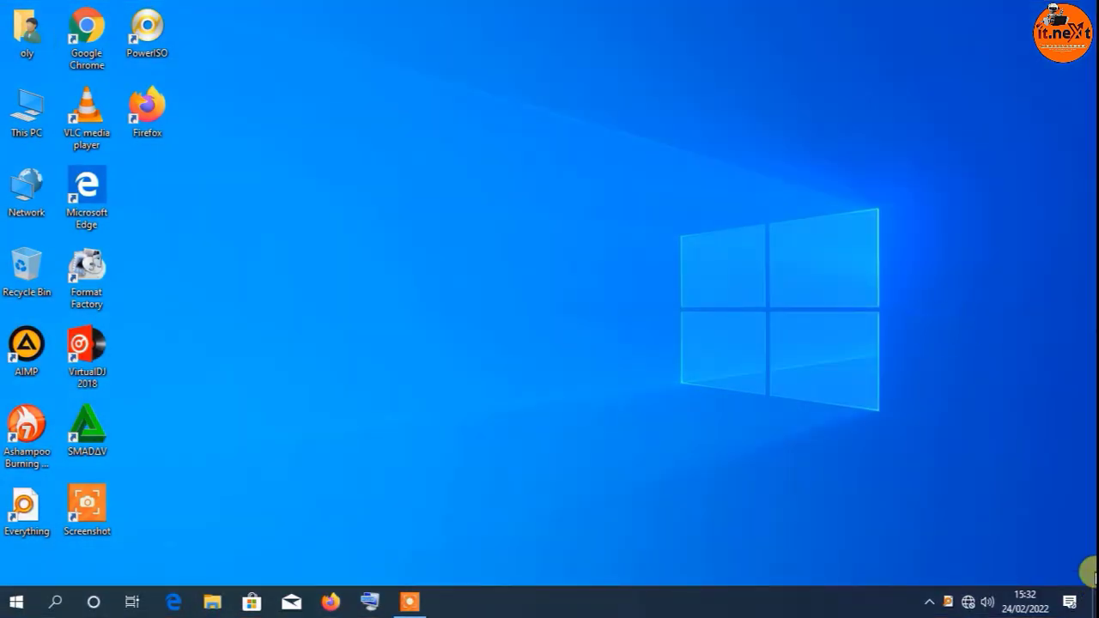
- Open the newly captured full-desktop snip from its notification in Snip & Sketch
click(1068, 598)
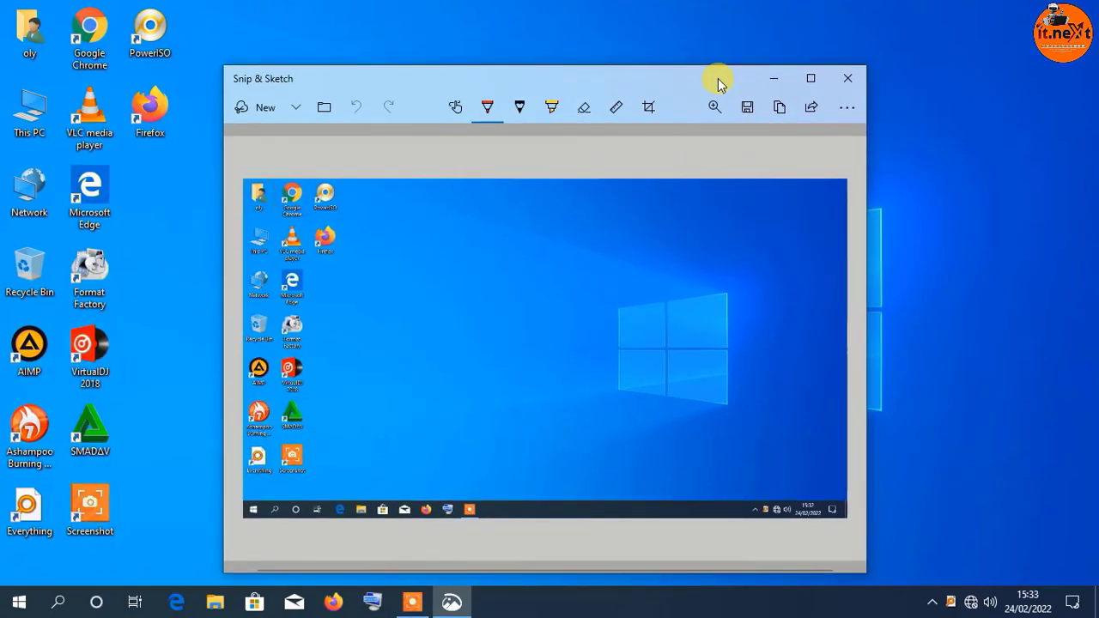
mouse_move(599, 463)
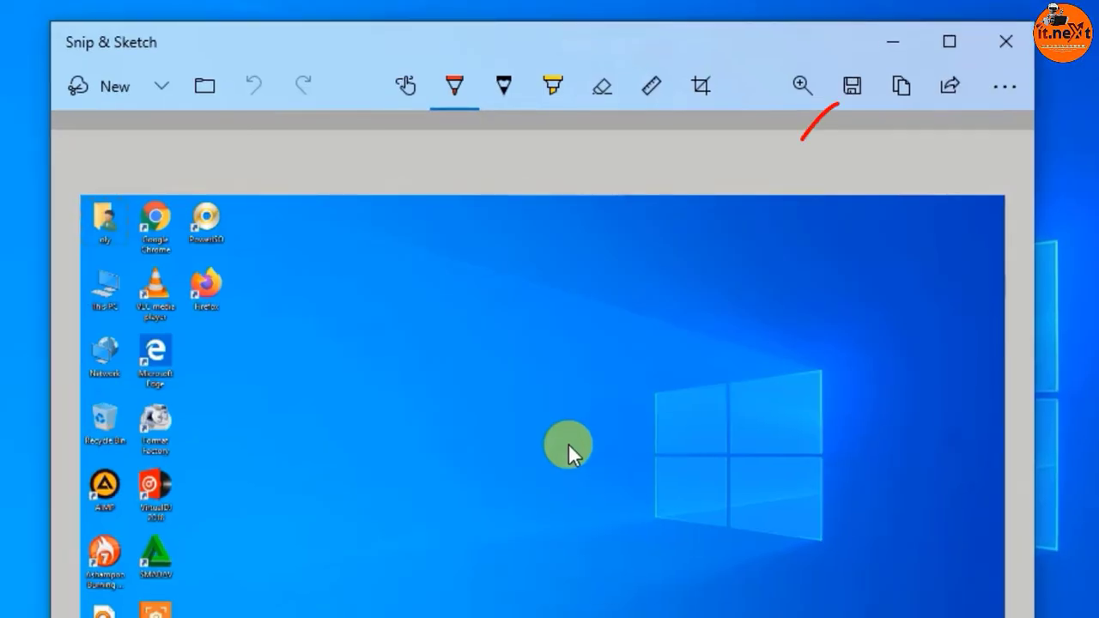
mouse_move(851, 85)
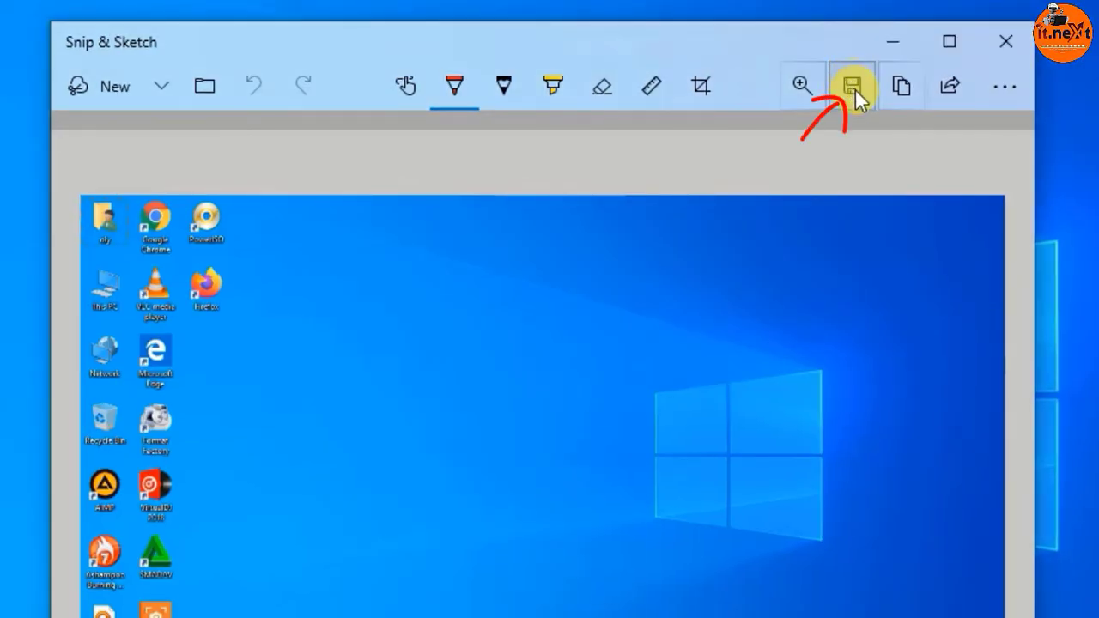
- Save the full-screen capture to the desktop as a PNG named f and close Snip & Sketch
click(853, 85)
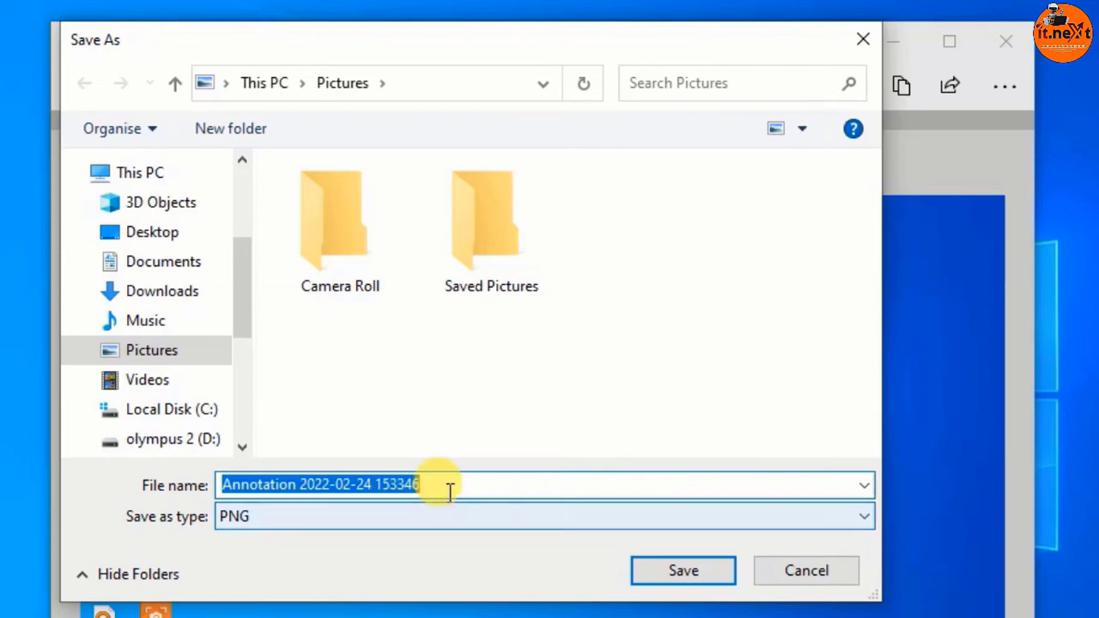
click(151, 231)
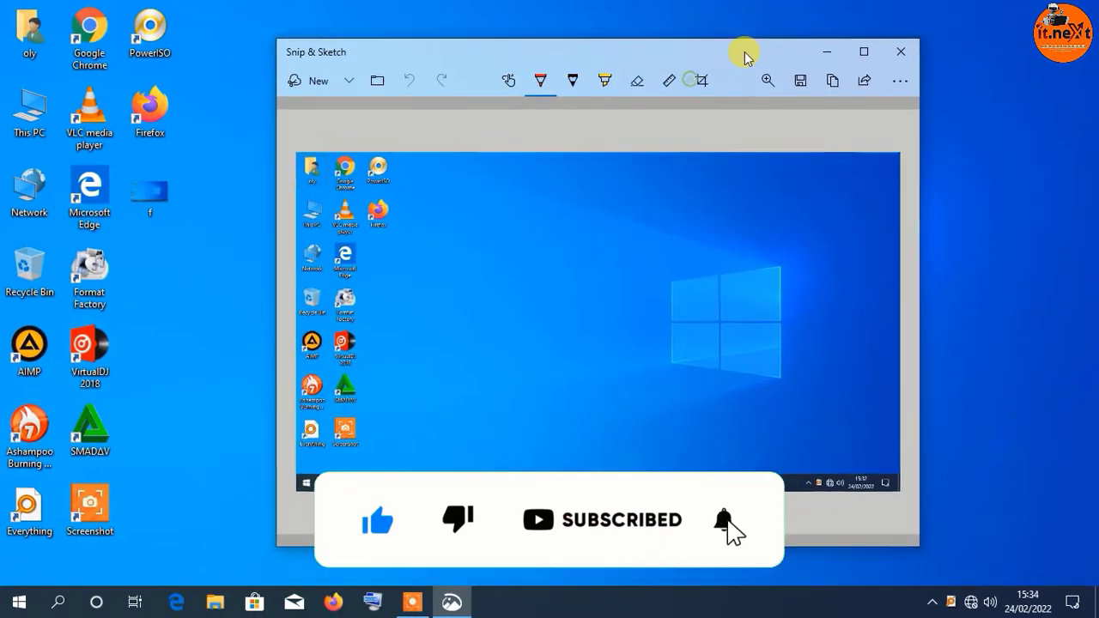
click(898, 52)
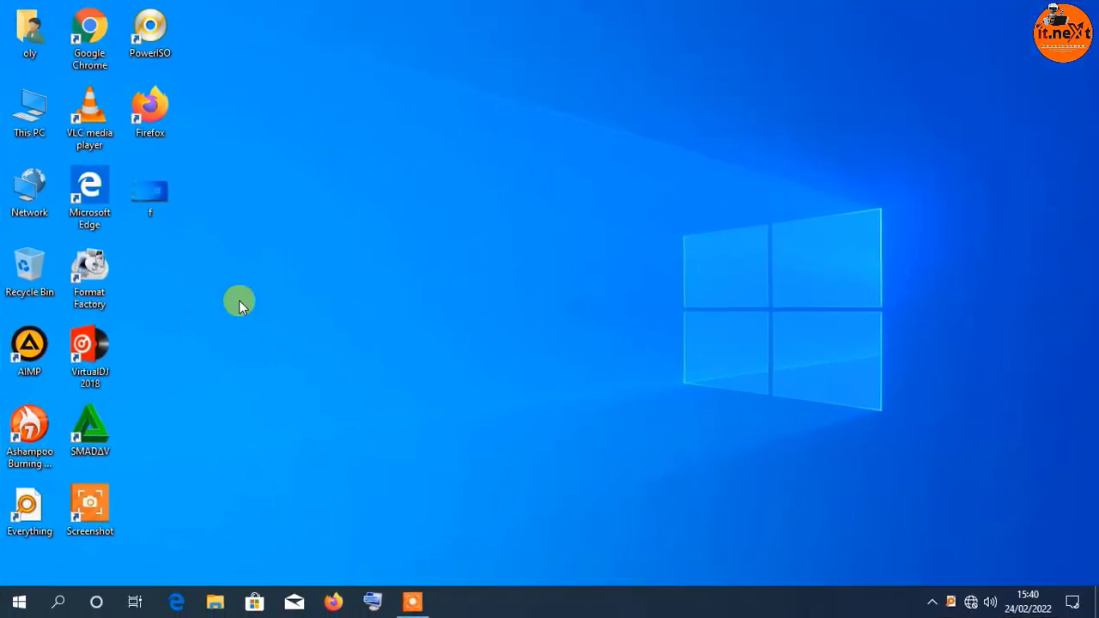
- Search the Start menu for Snipping Tool and launch it
click(20, 598)
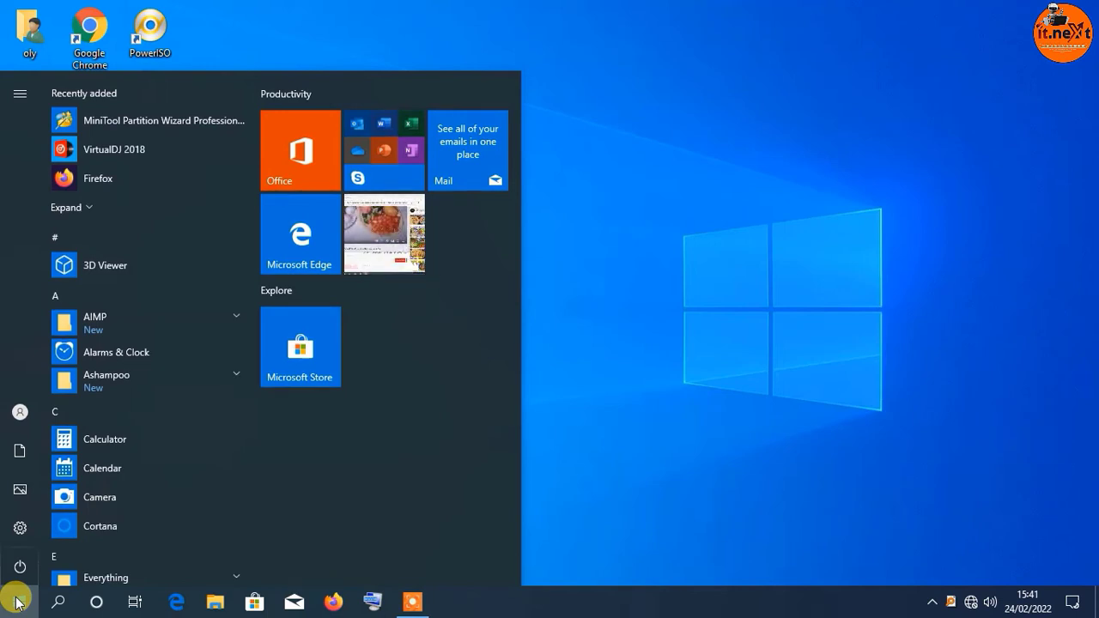
text(Snipping Tool)
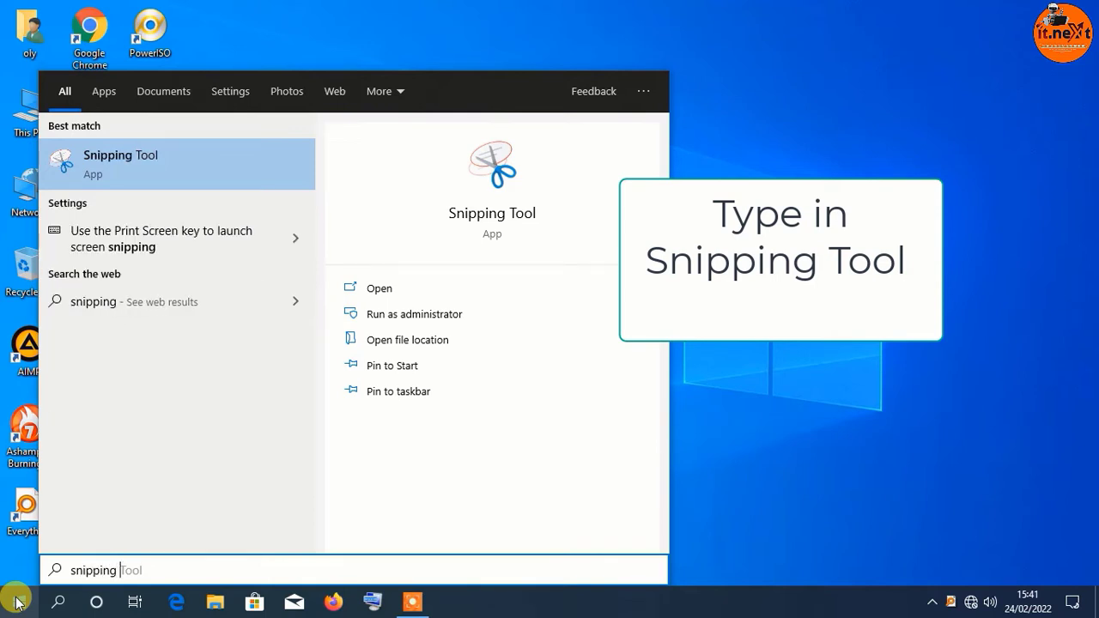
text(tool)
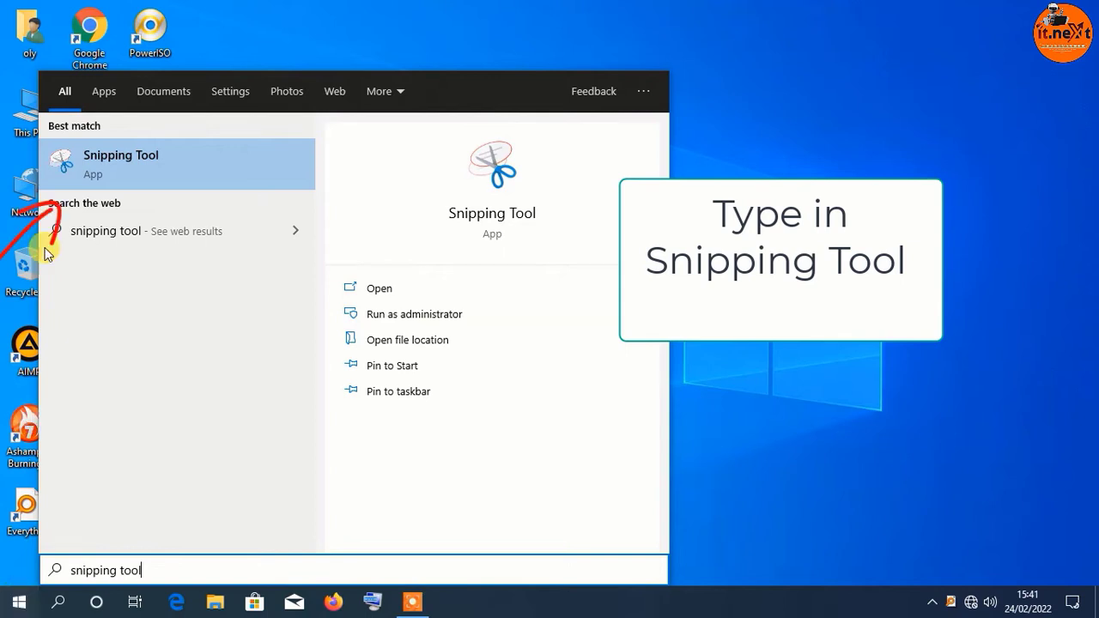
mouse_move(125, 167)
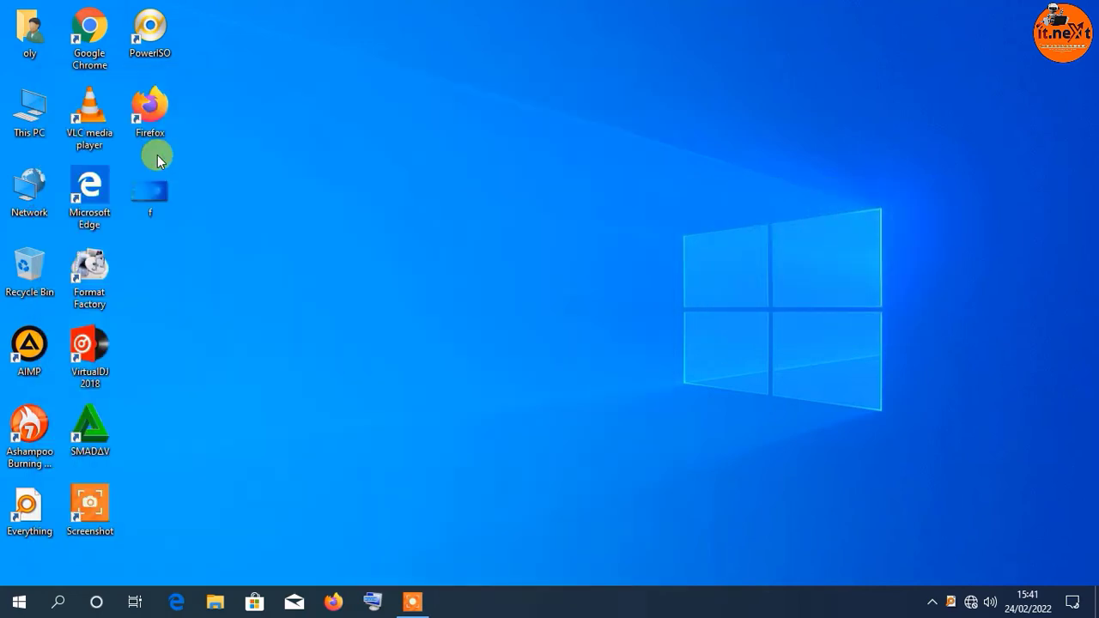
click(411, 601)
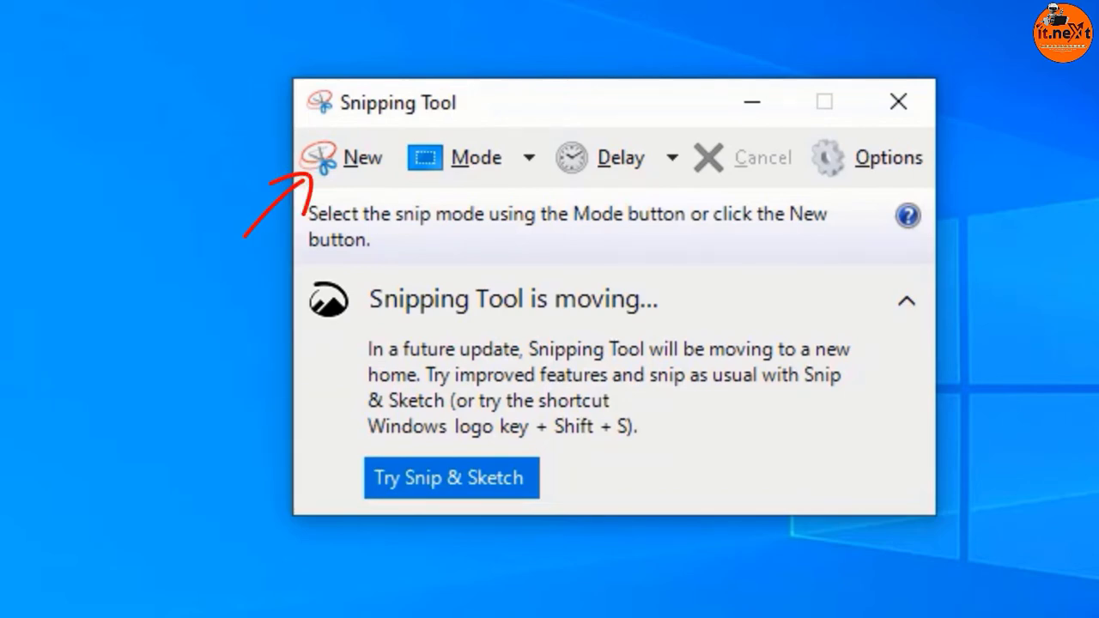
mouse_move(346, 160)
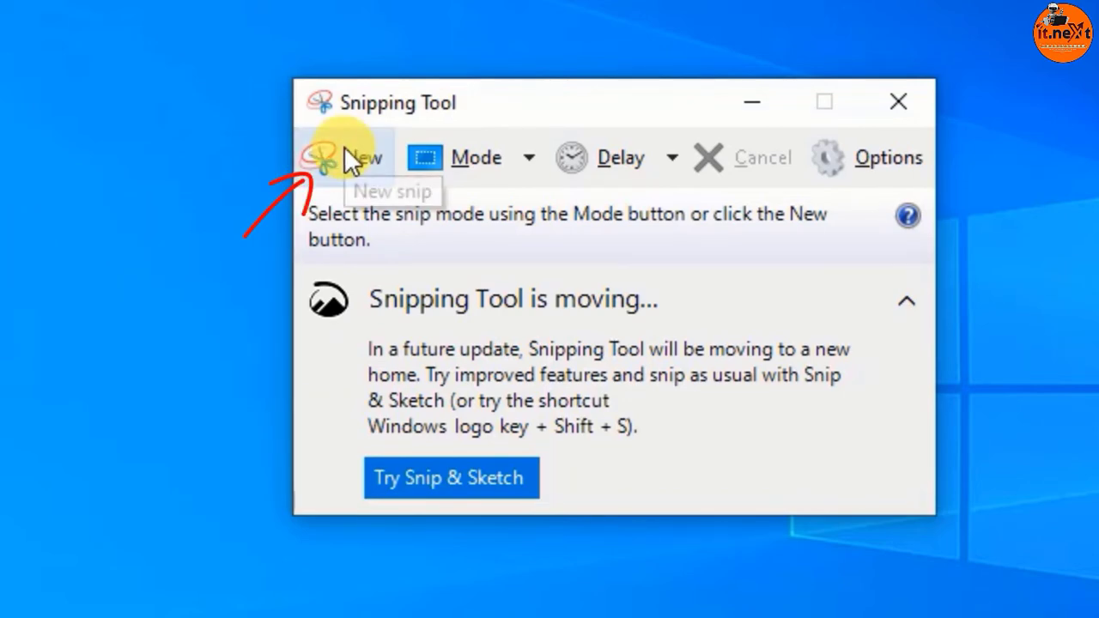
- Capture a new rectangular snip of the left strip of desktop shortcut icons
click(354, 157)
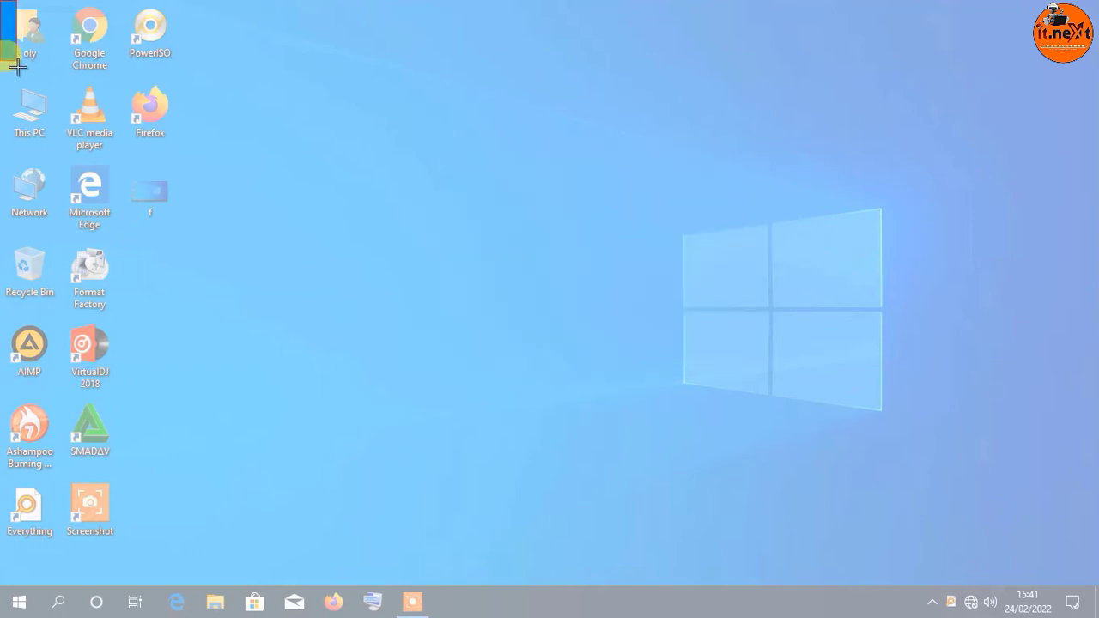
drag(8, 9, 819, 442)
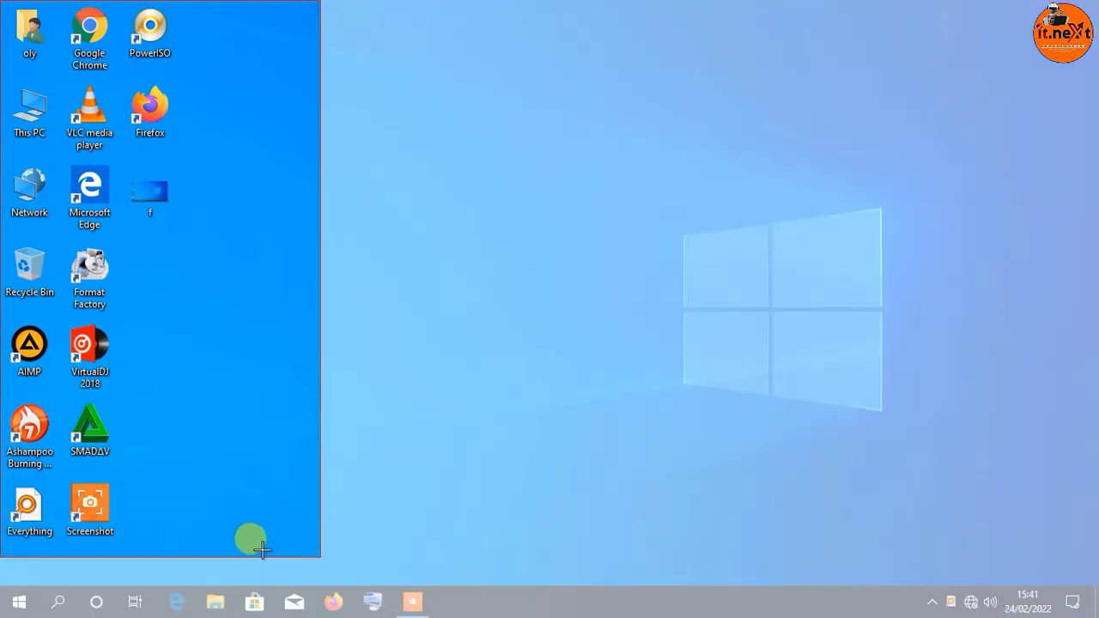
click(406, 601)
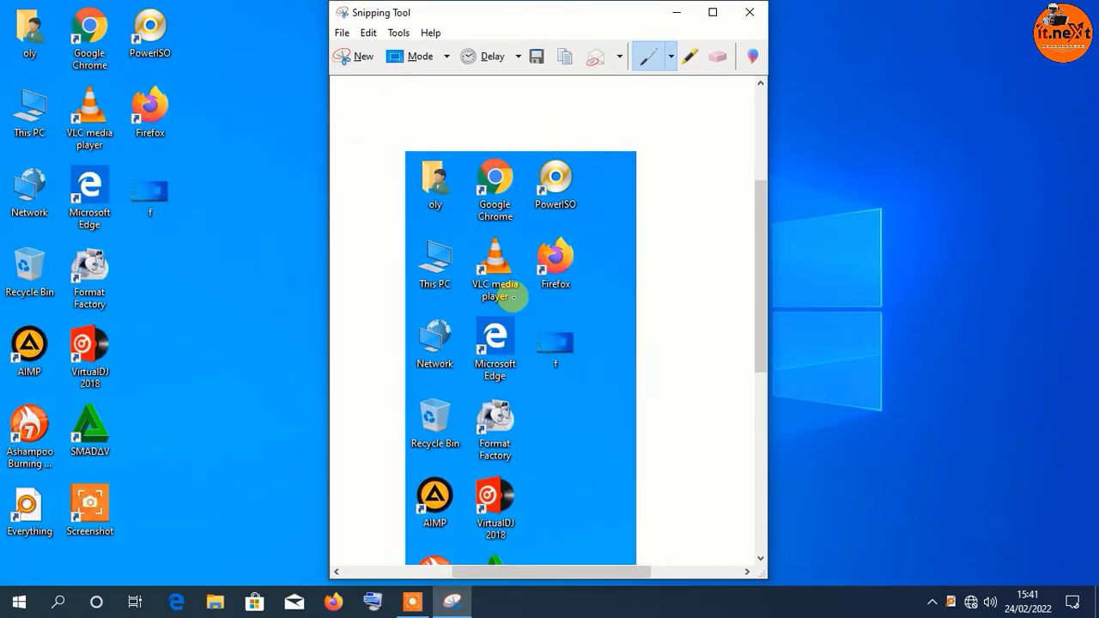
- Save the snip to the Desktop as a JPEG file named Capture
click(343, 32)
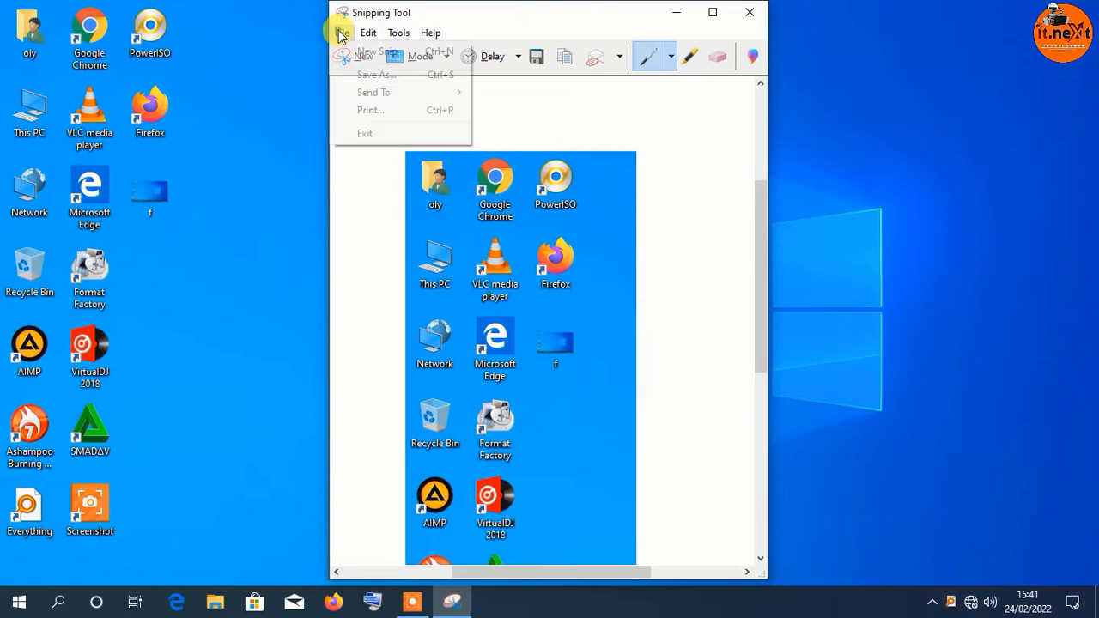
click(377, 73)
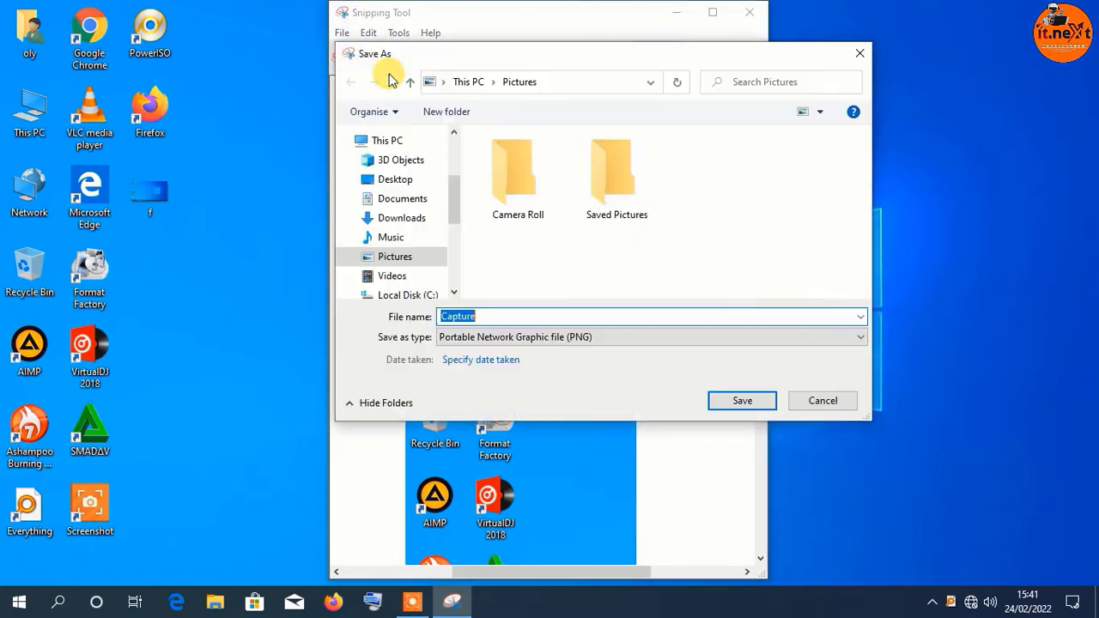
mouse_move(393, 80)
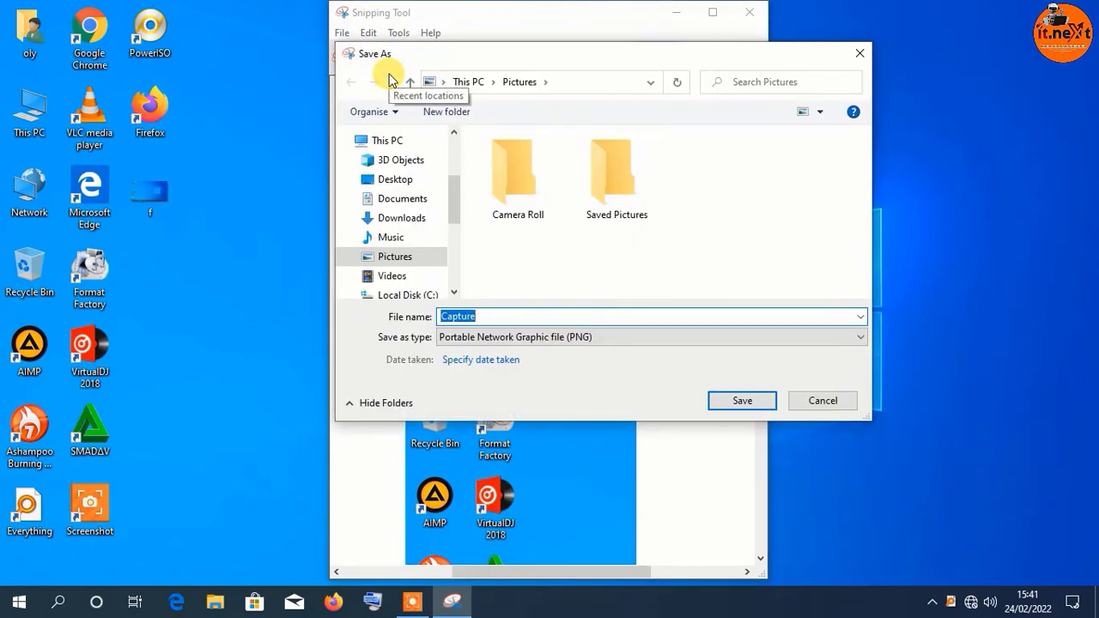
click(394, 178)
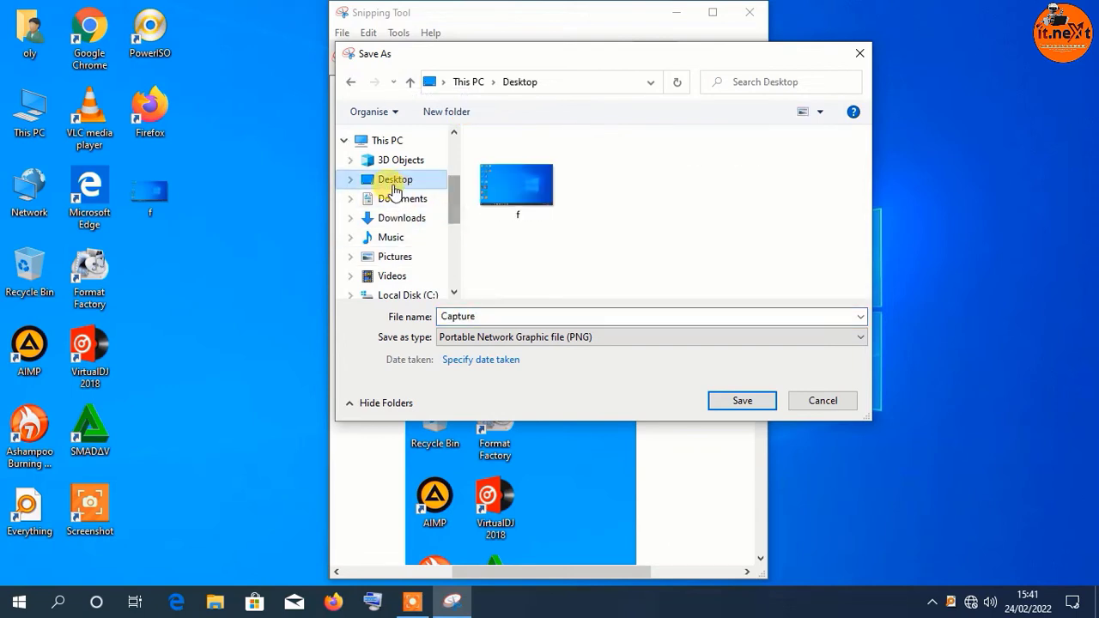
click(493, 317)
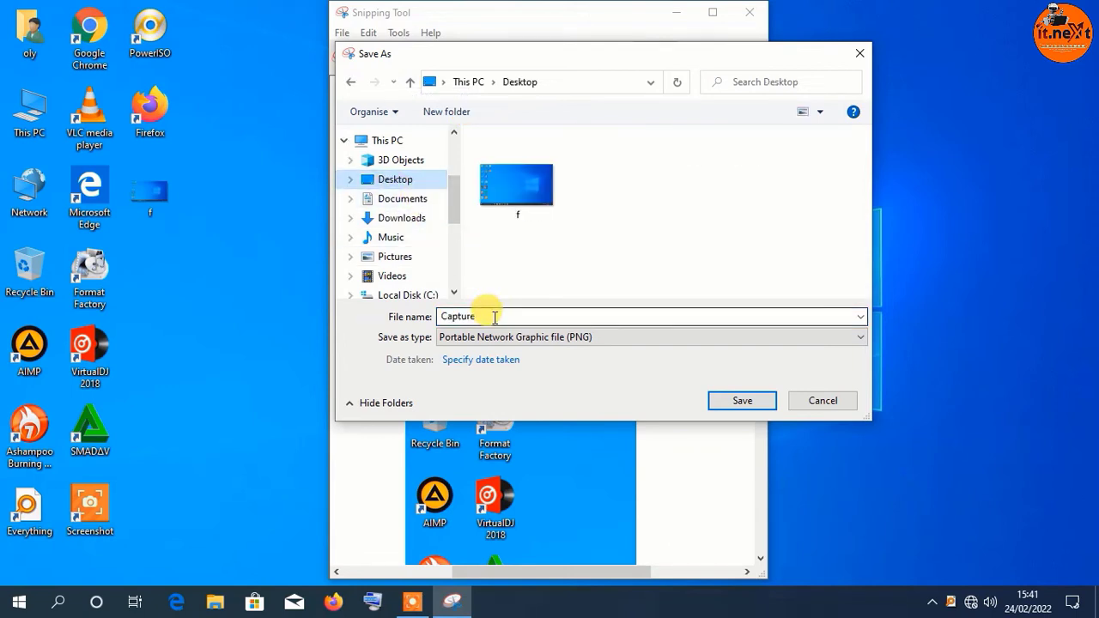
click(855, 336)
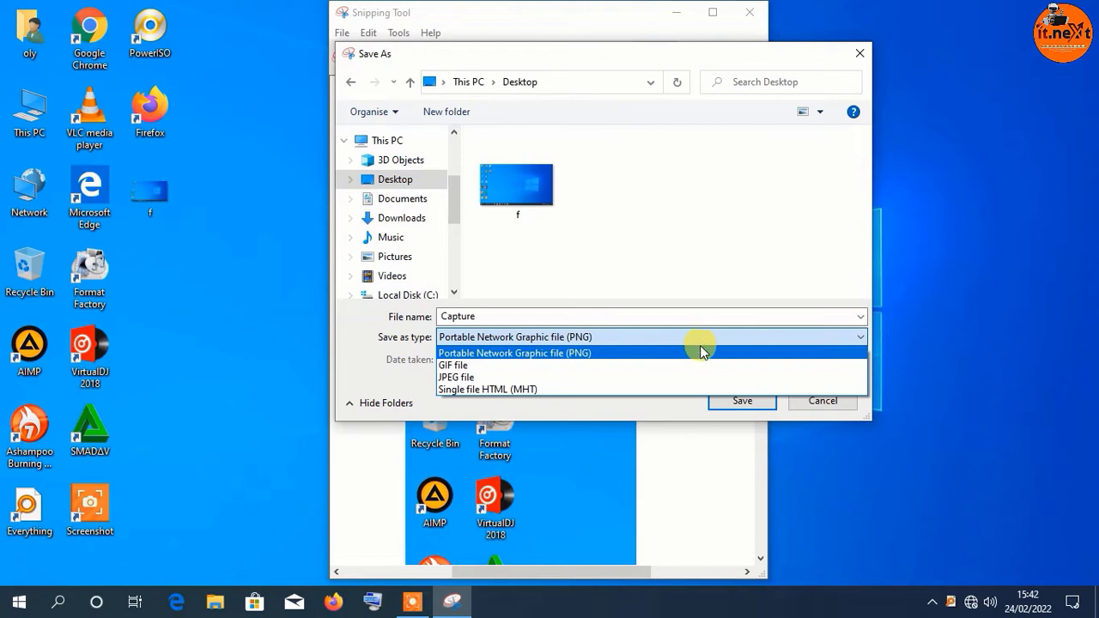
mouse_move(715, 369)
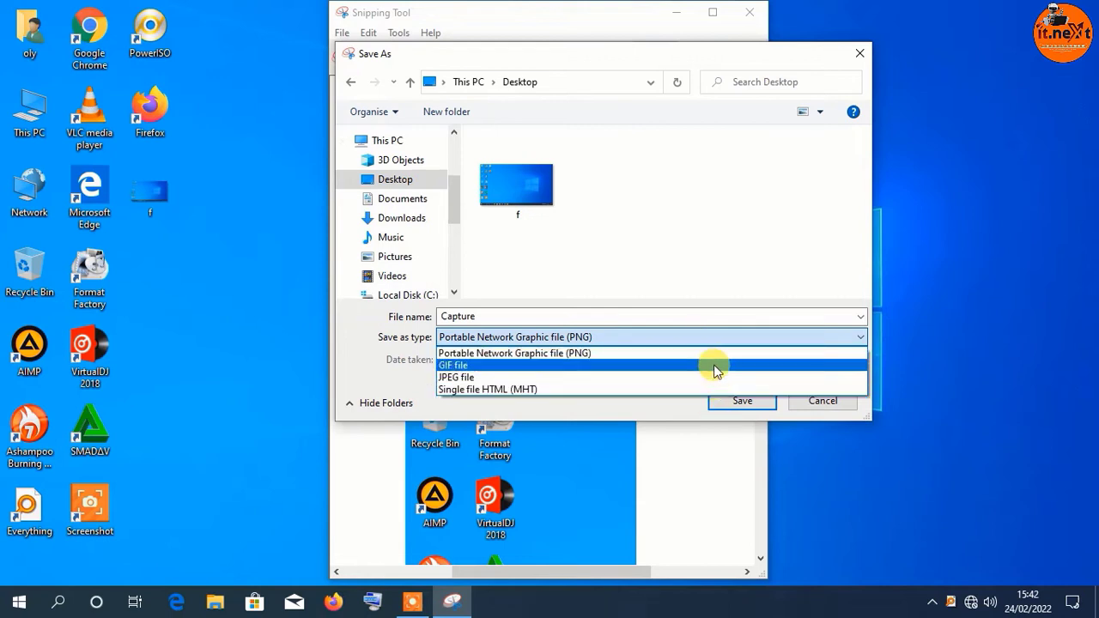
mouse_move(719, 377)
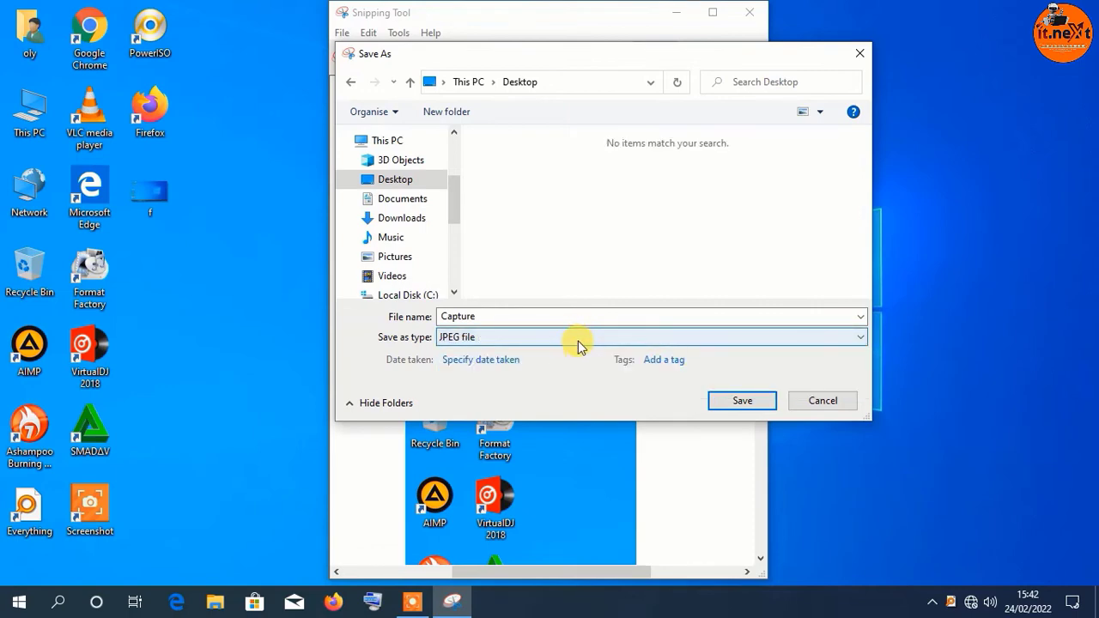
click(741, 398)
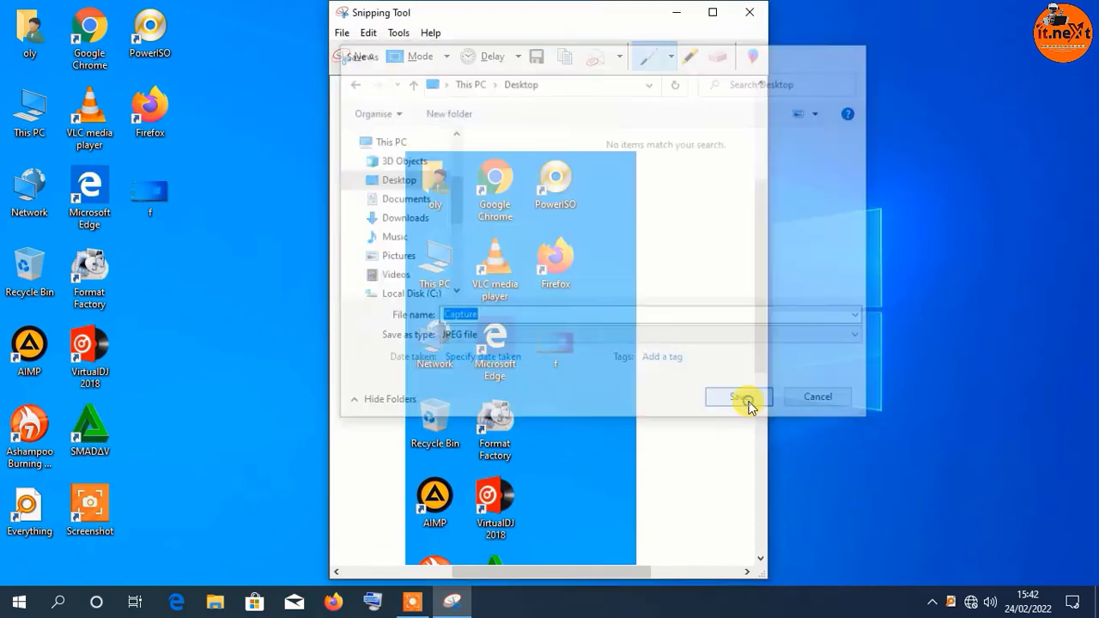
click(738, 397)
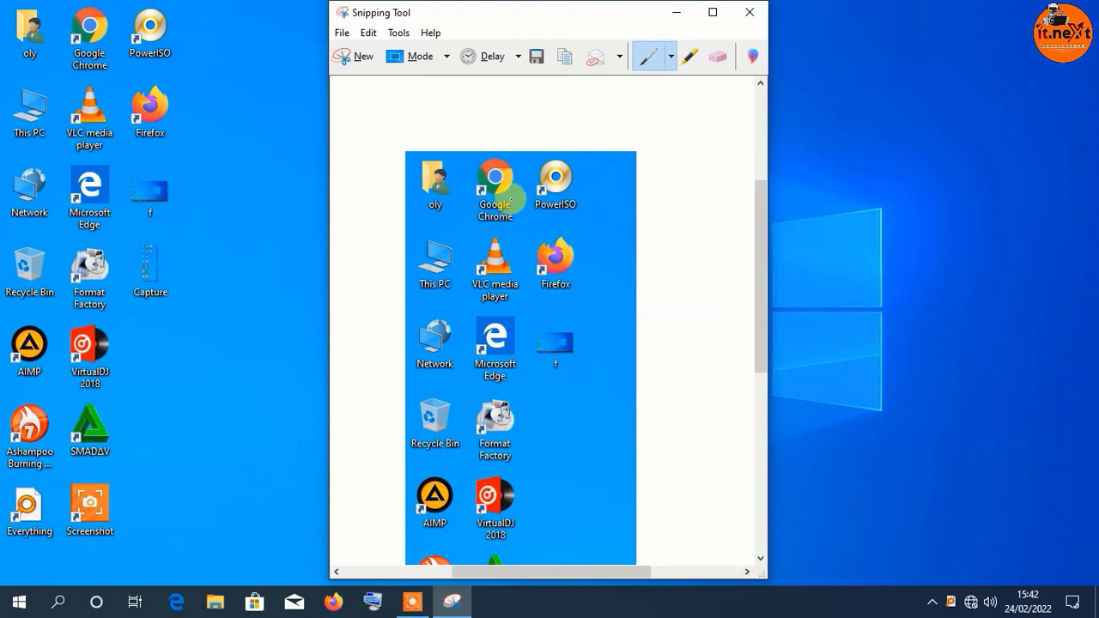
- Capture a full-screen snip and save it to the Desktop as a JPEG named 2
click(354, 54)
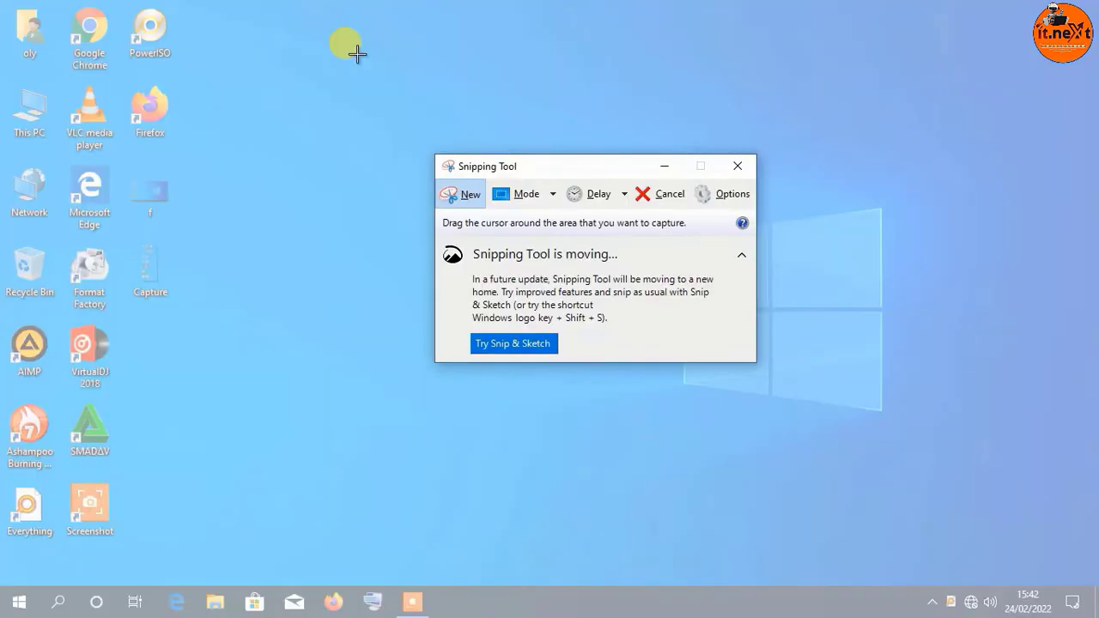
click(737, 166)
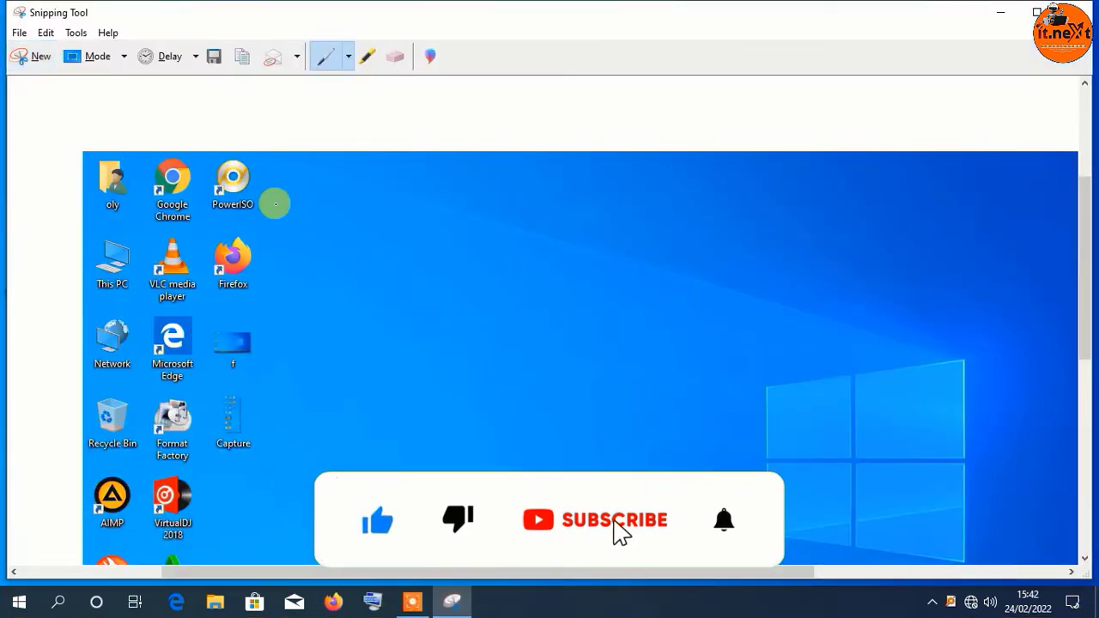
click(17, 33)
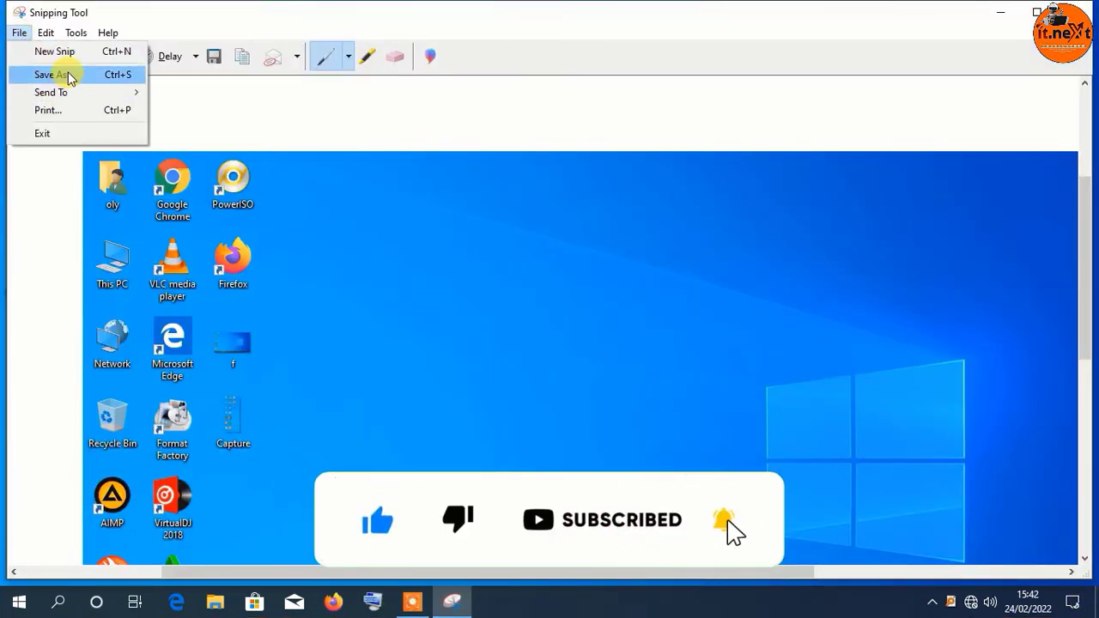
click(49, 75)
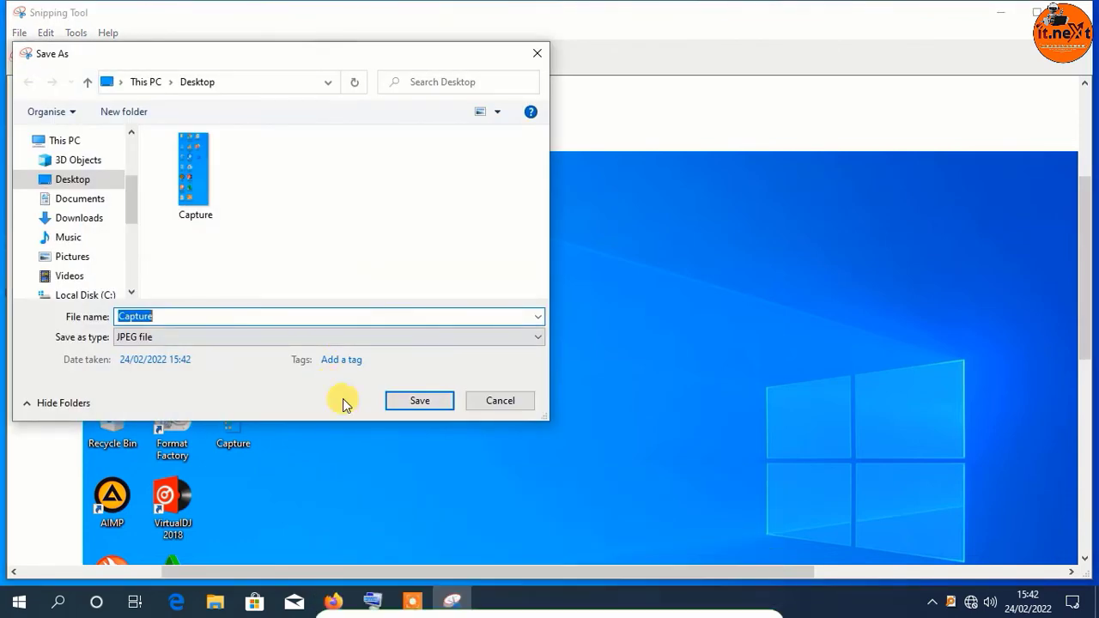
text(2)
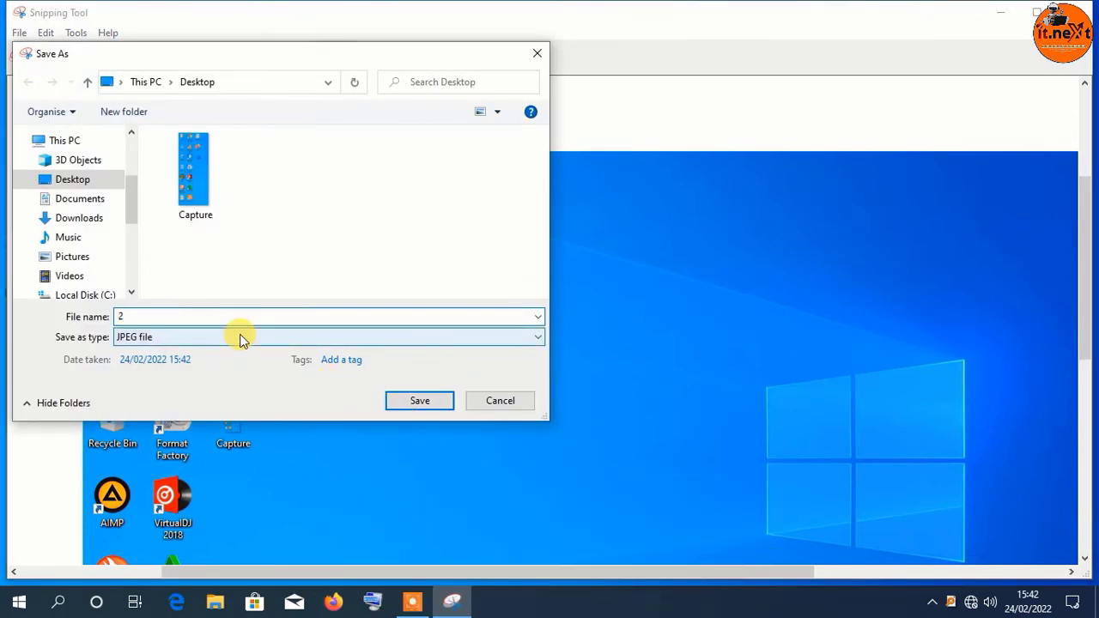
click(419, 400)
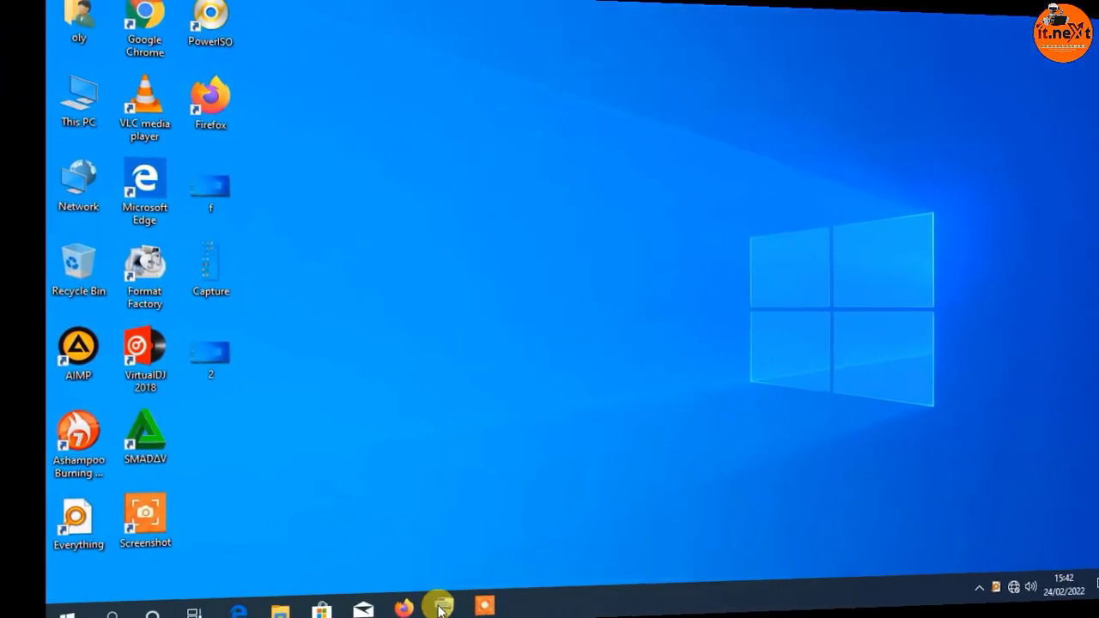
- Close Snipping Tool, leaving the desktop showing the f, Capture and 2 image files
click(440, 605)
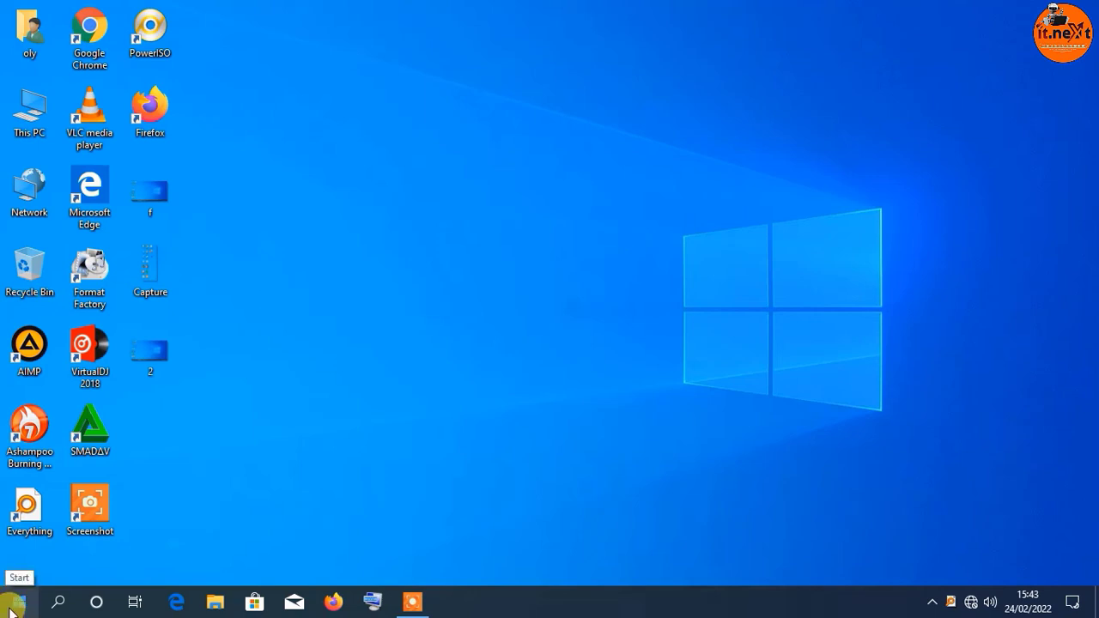
- Search the Start menu for paint and launch Paint with a blank canvas
click(10, 608)
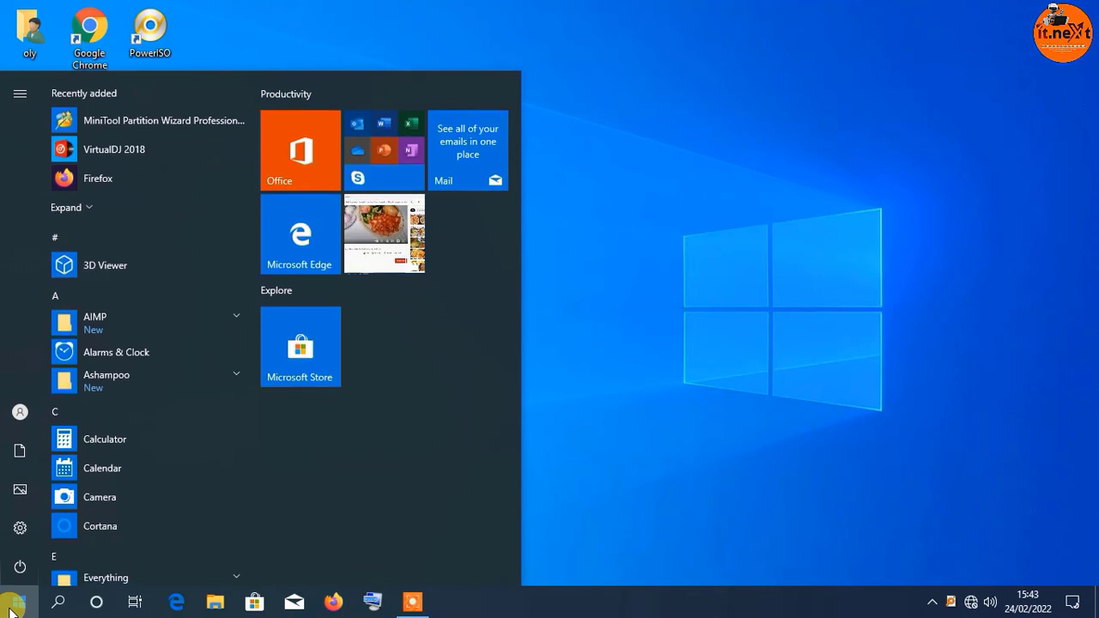
text(paint)
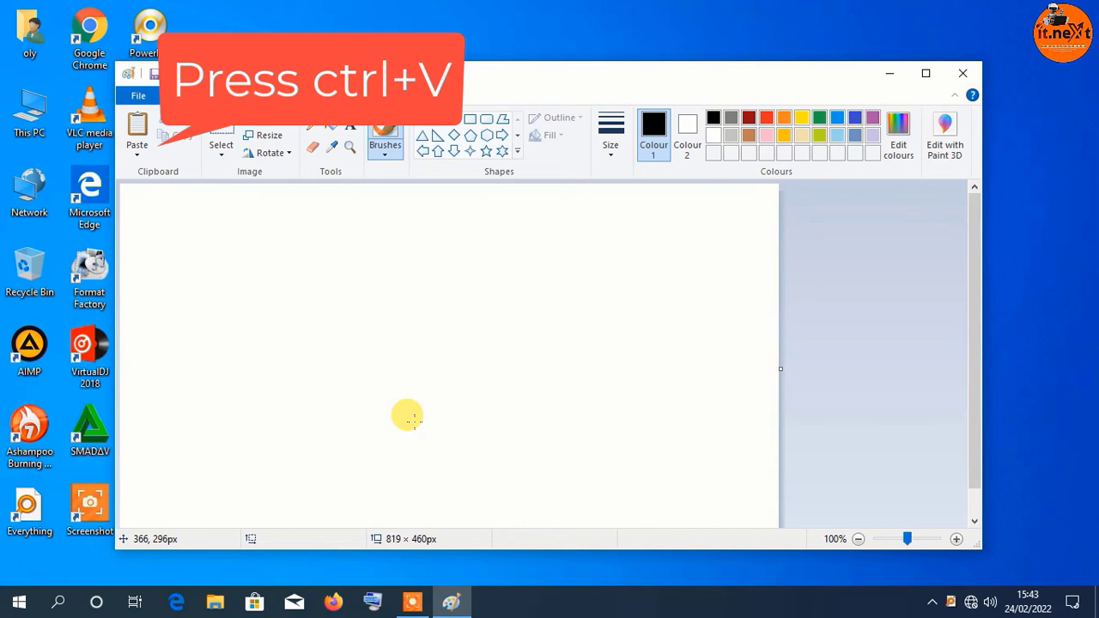
- Paste the full 1366 × 768 desktop screenshot onto the Paint canvas with Ctrl+V
key(ctrl+v)
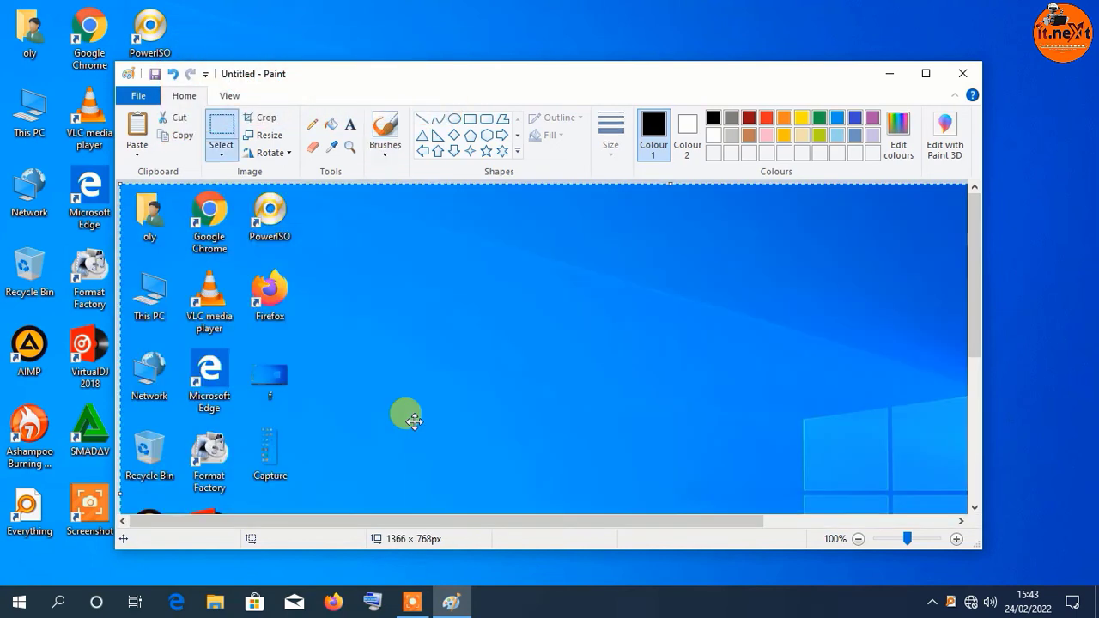
mouse_move(137, 139)
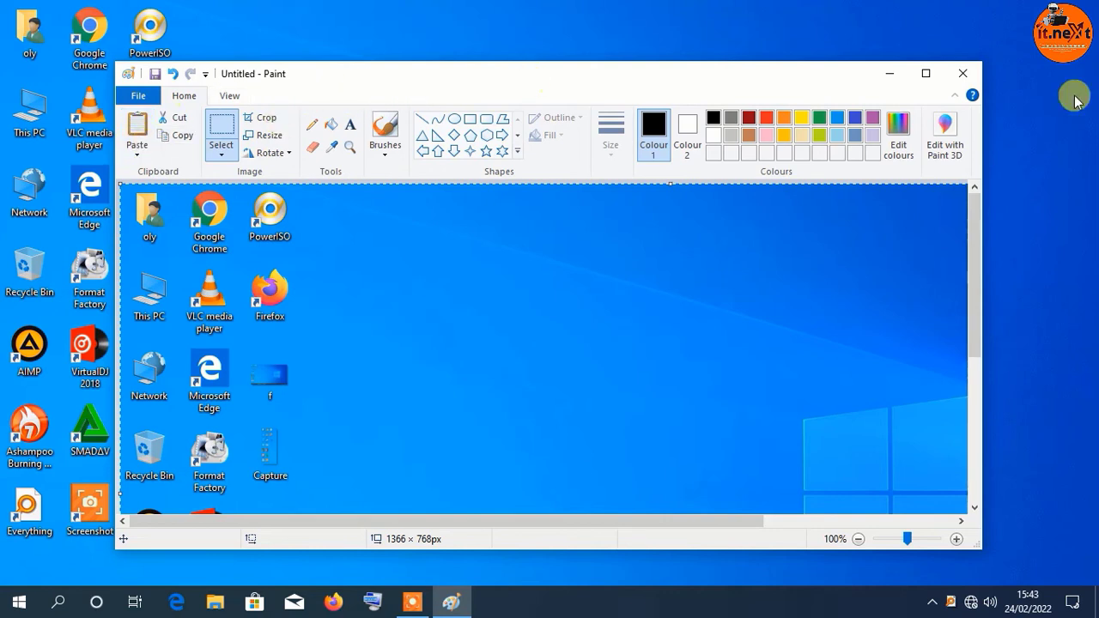
click(161, 96)
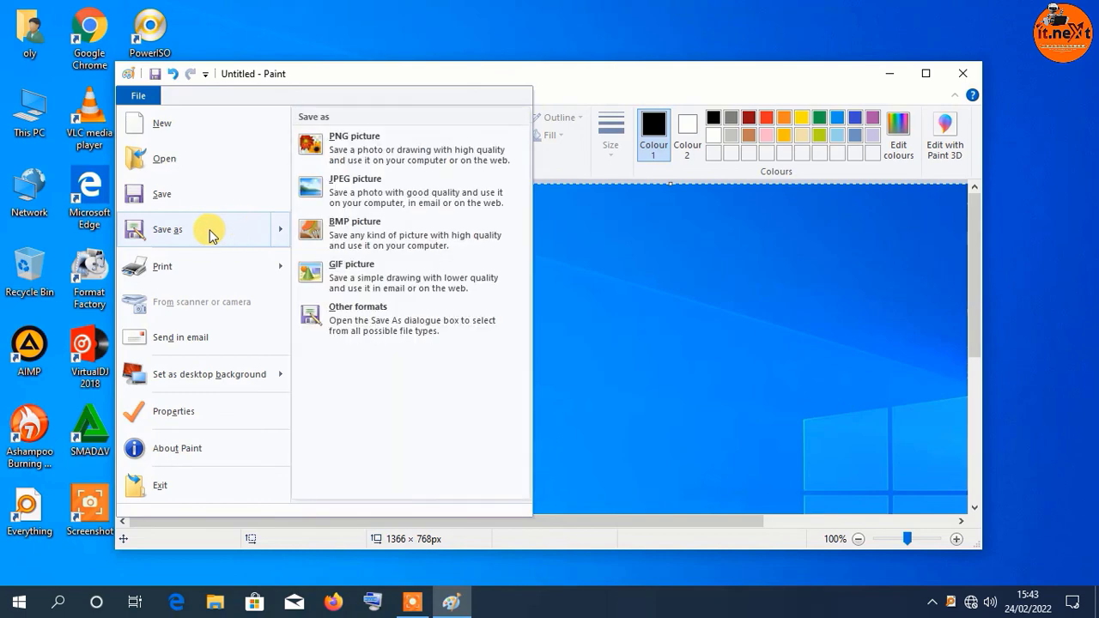
mouse_move(395, 209)
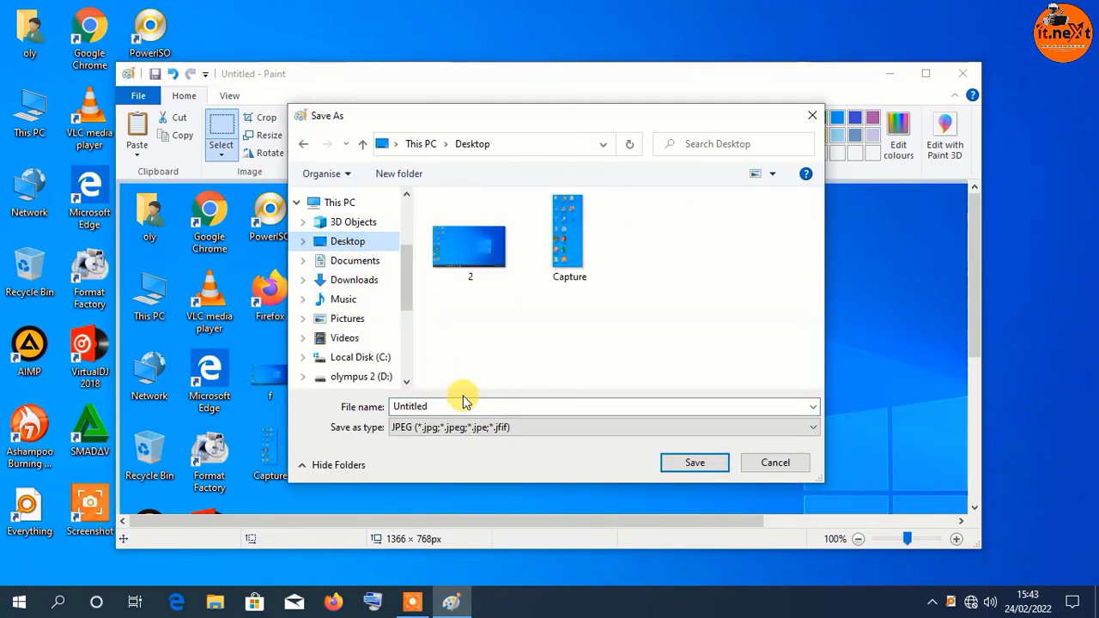
- Save the screenshot to the Desktop as JPEG 'sss' and close Paint
text(sss)
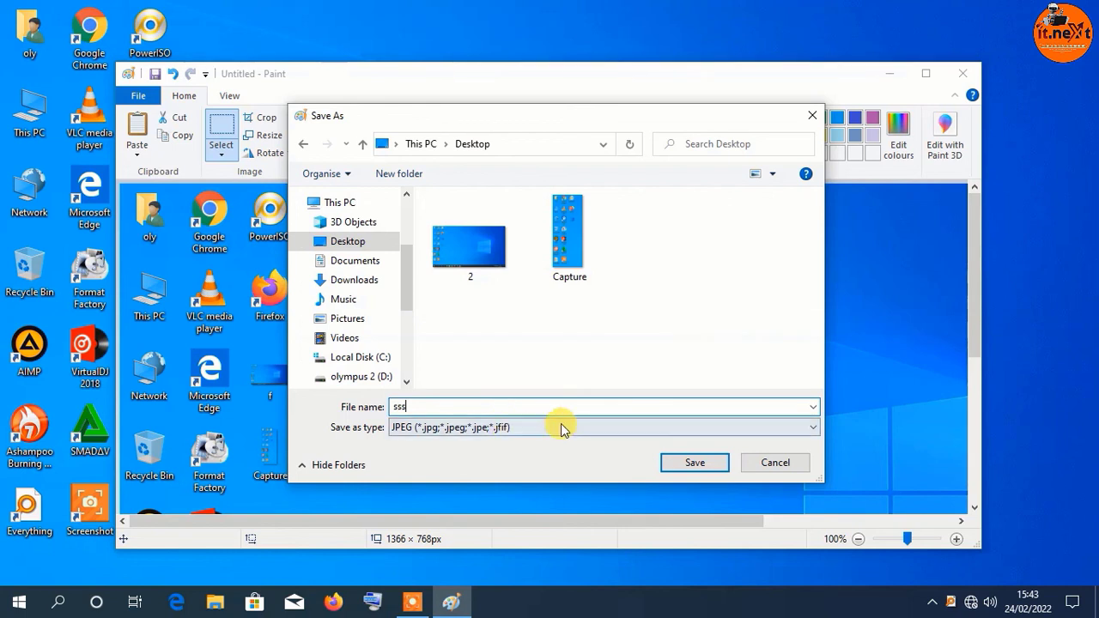
click(695, 462)
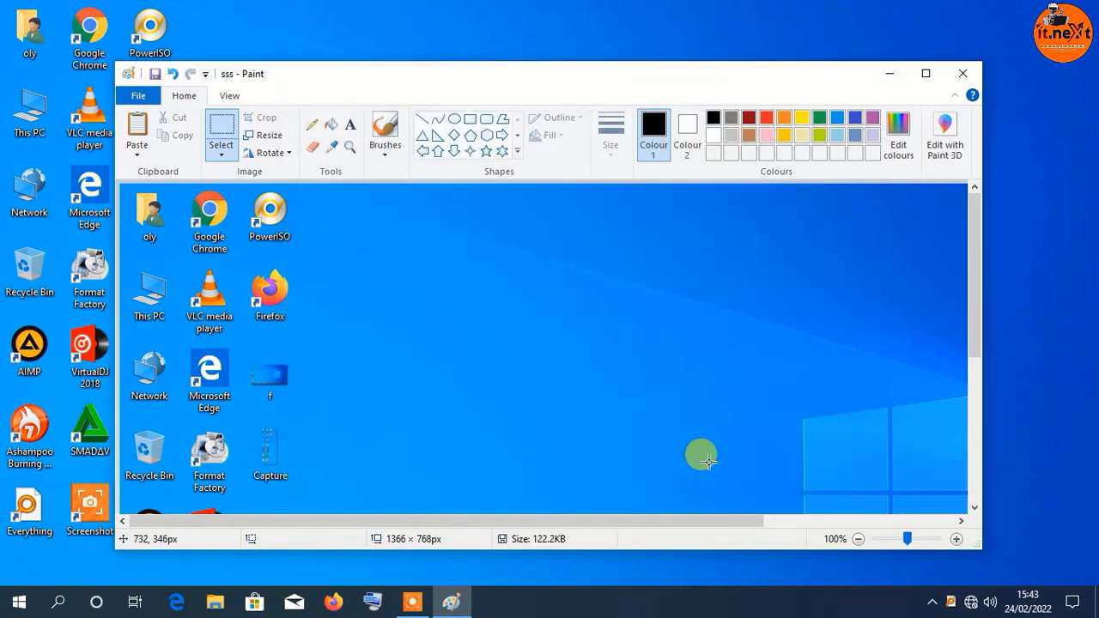
mouse_move(964, 72)
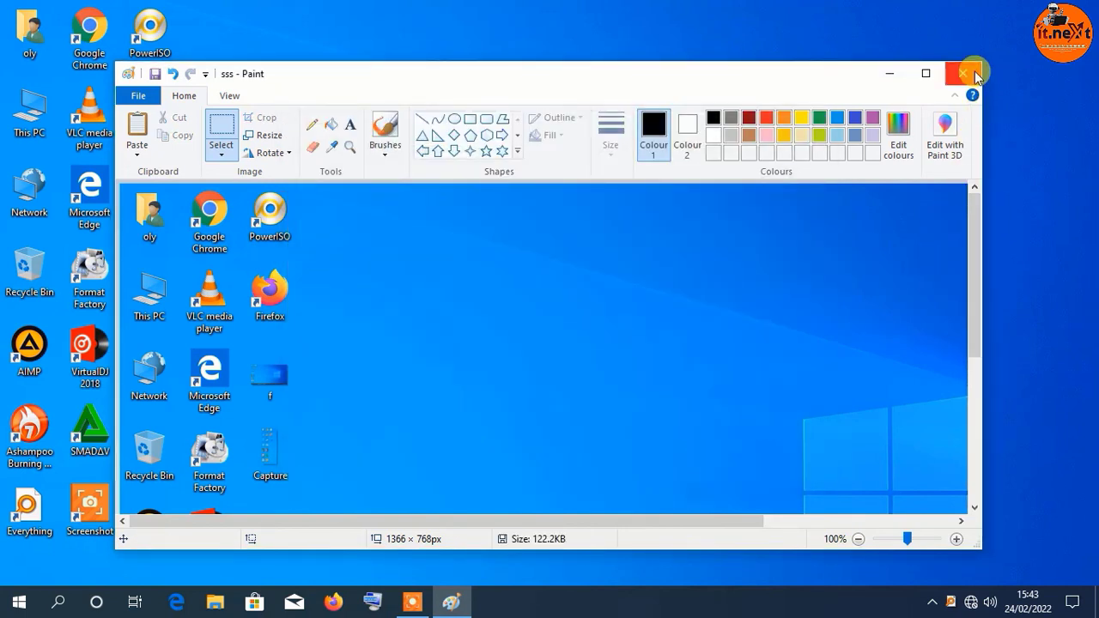
click(965, 73)
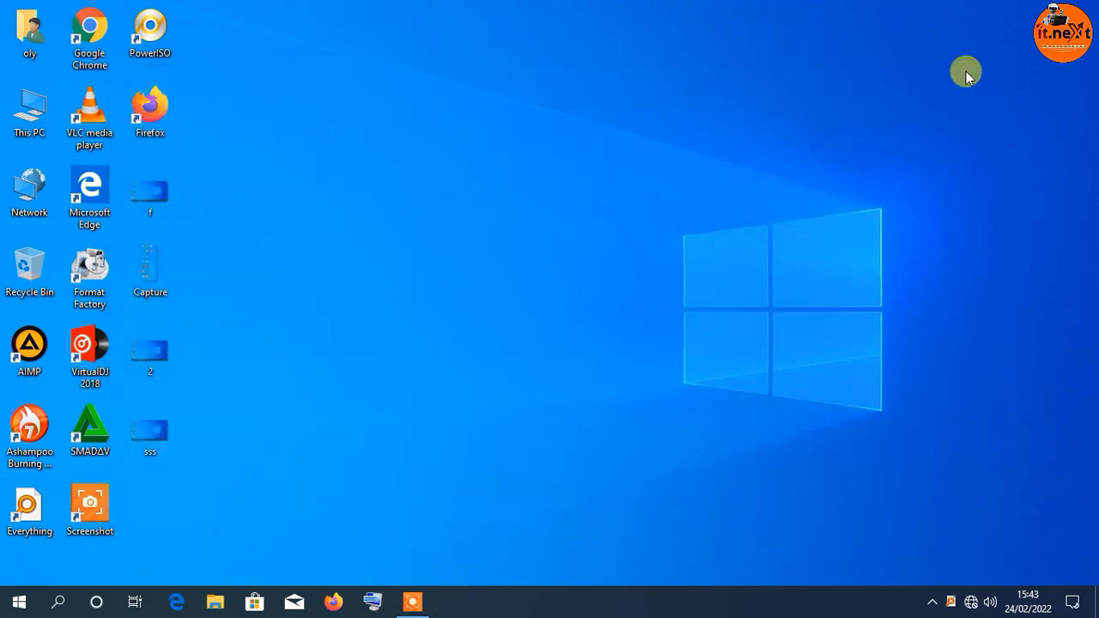